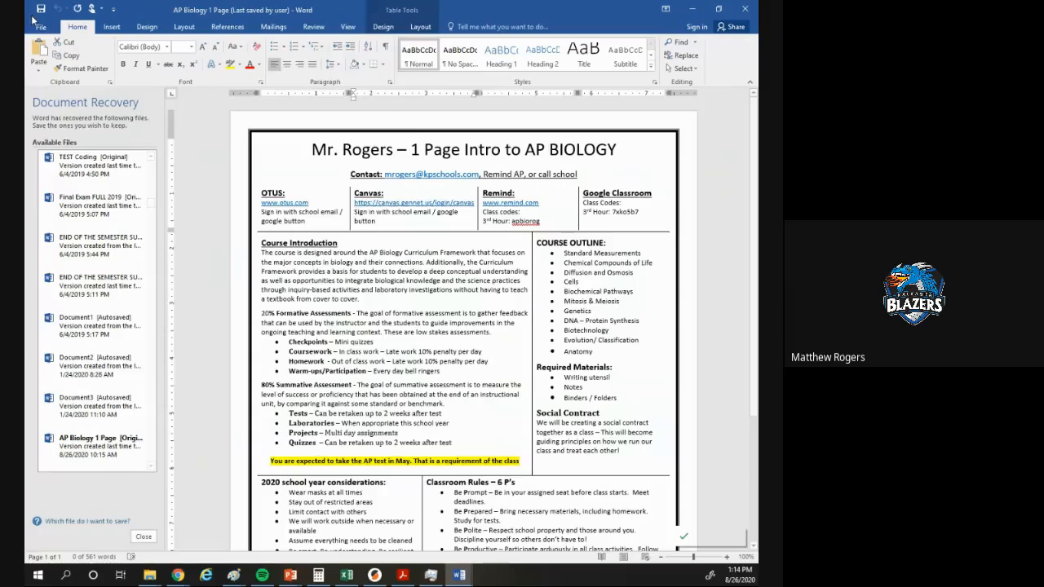
# - Open the Biology 1 Page document from Word's Recent files list and switch to it
pyautogui.click(39, 26)
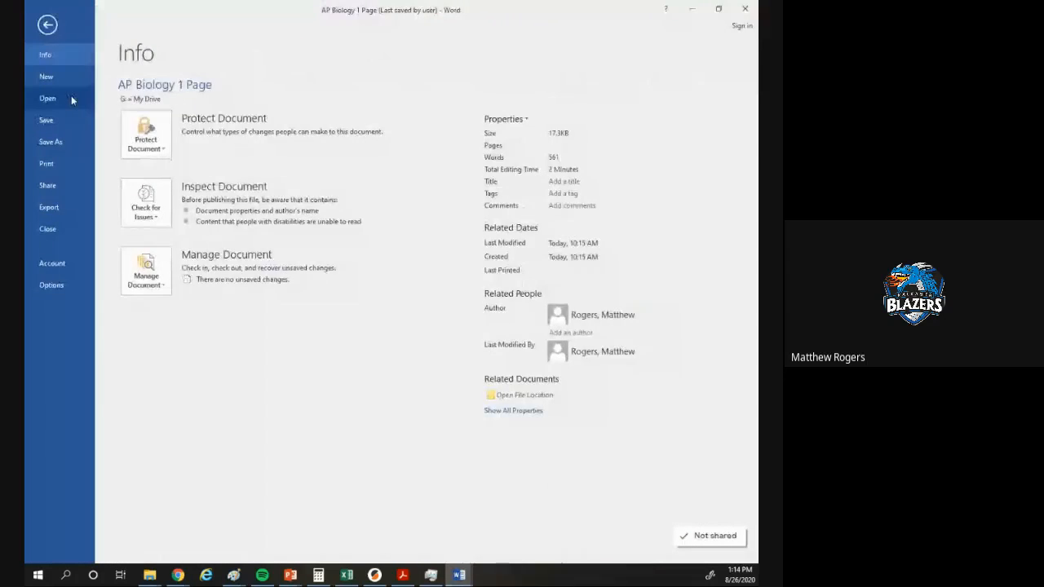
pyautogui.click(48, 98)
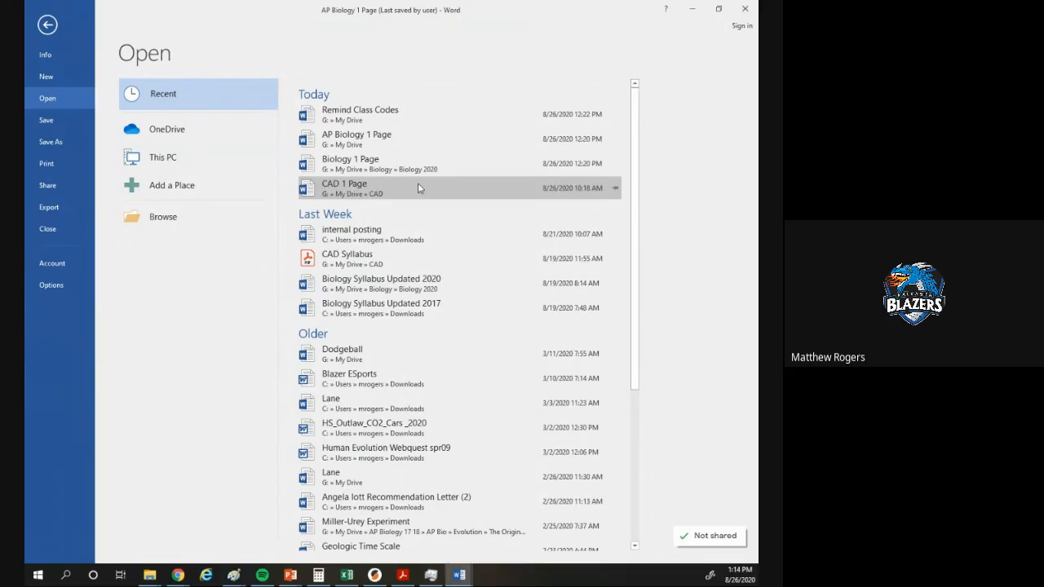
pyautogui.click(290, 575)
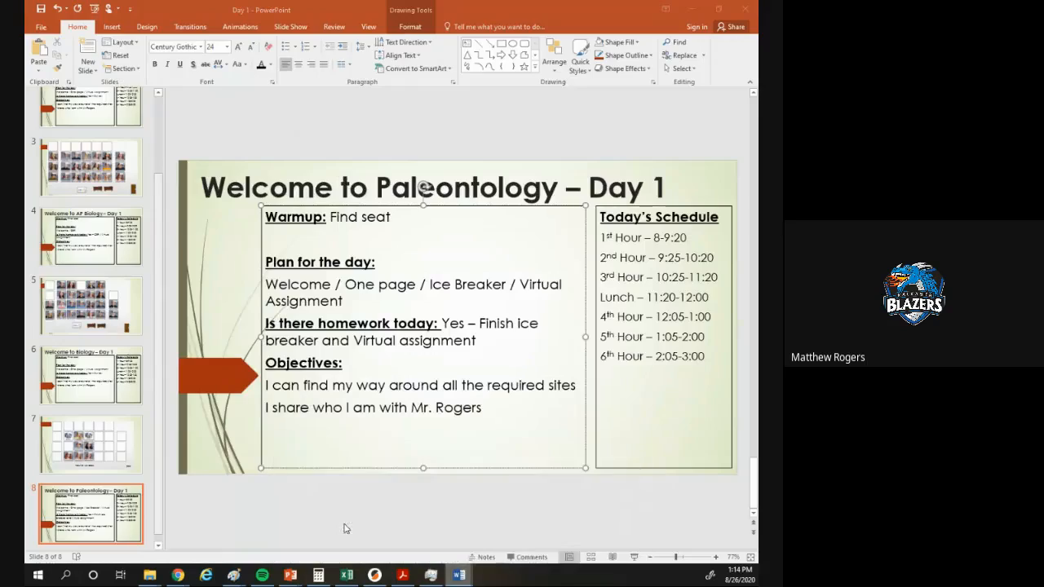
pyautogui.click(460, 574)
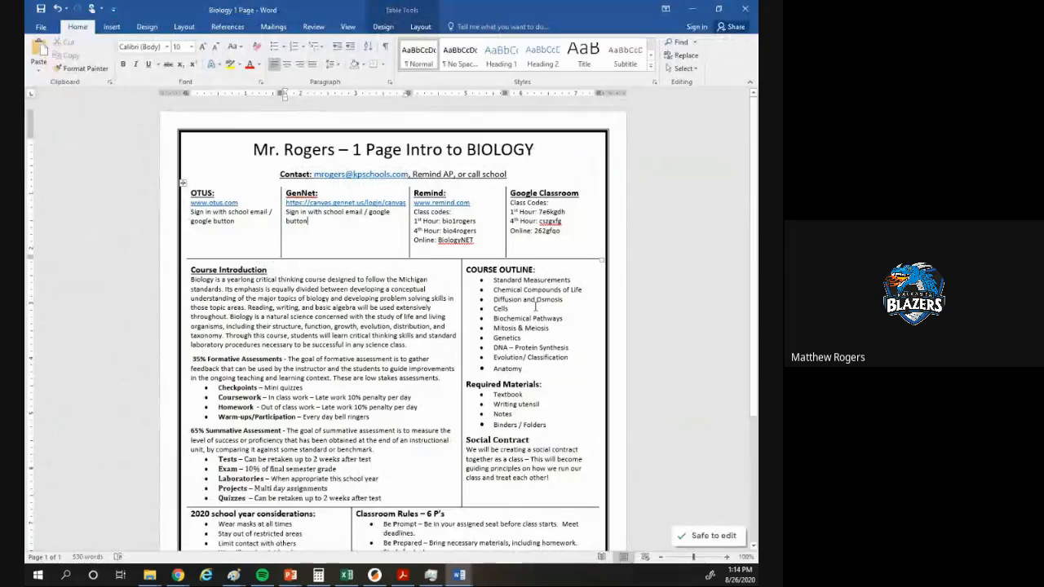
pyautogui.moveTo(458, 574)
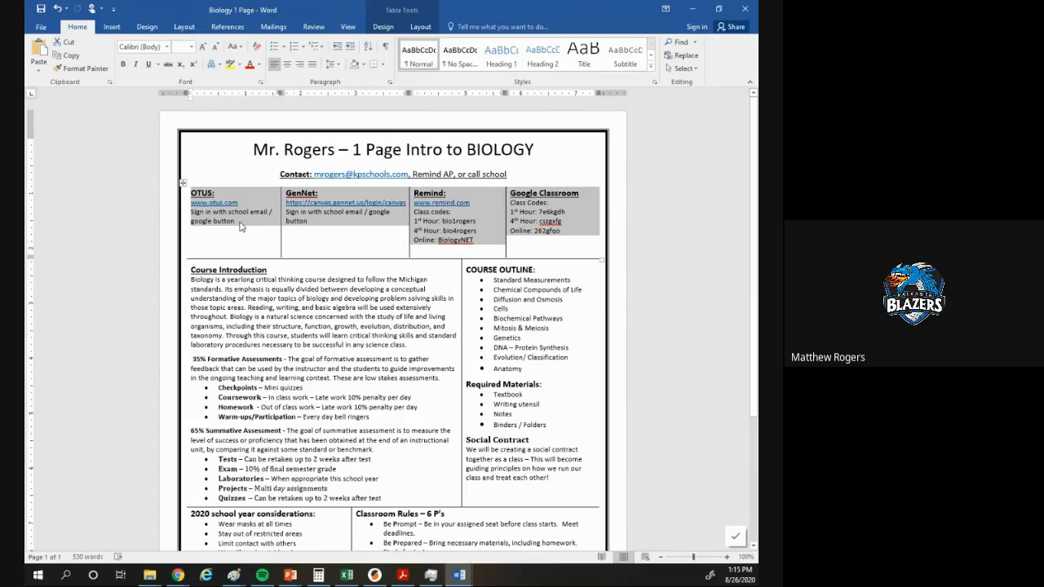
pyautogui.moveTo(258, 227)
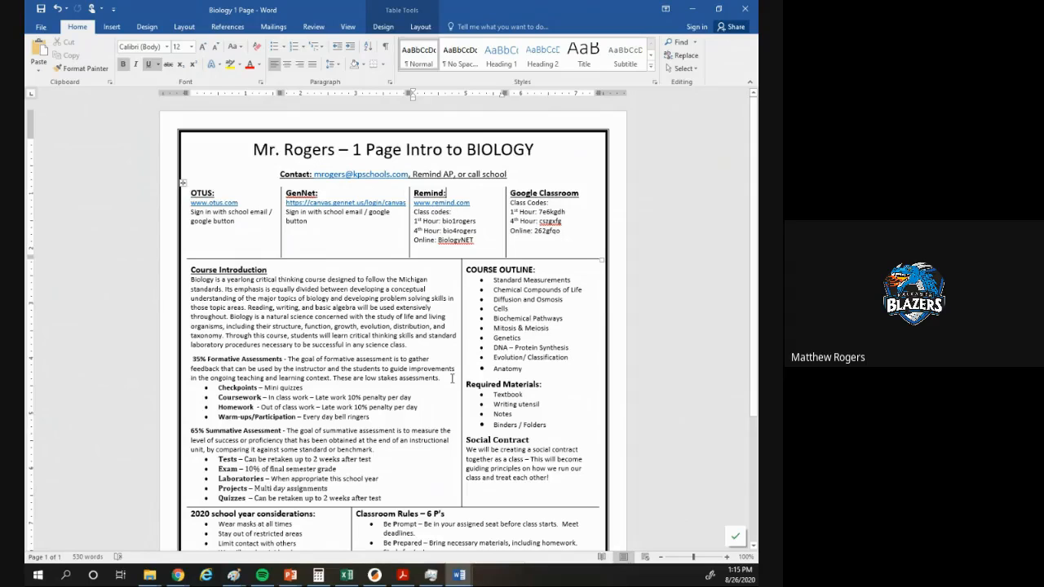
pyautogui.scroll(-3)
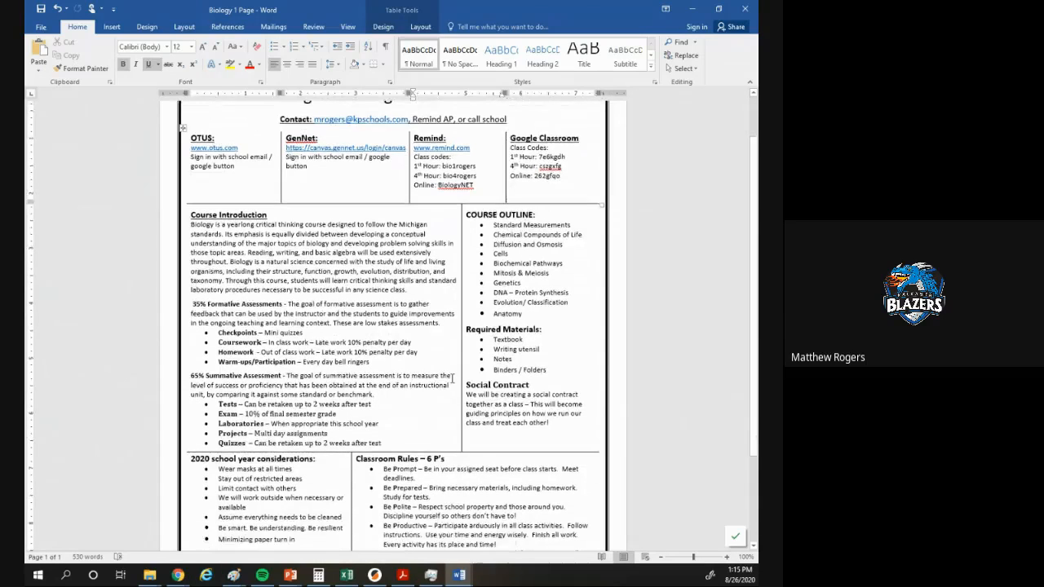
# - Review the 2020 considerations and Classroom Rules, then minimize the Word document
pyautogui.scroll(-3)
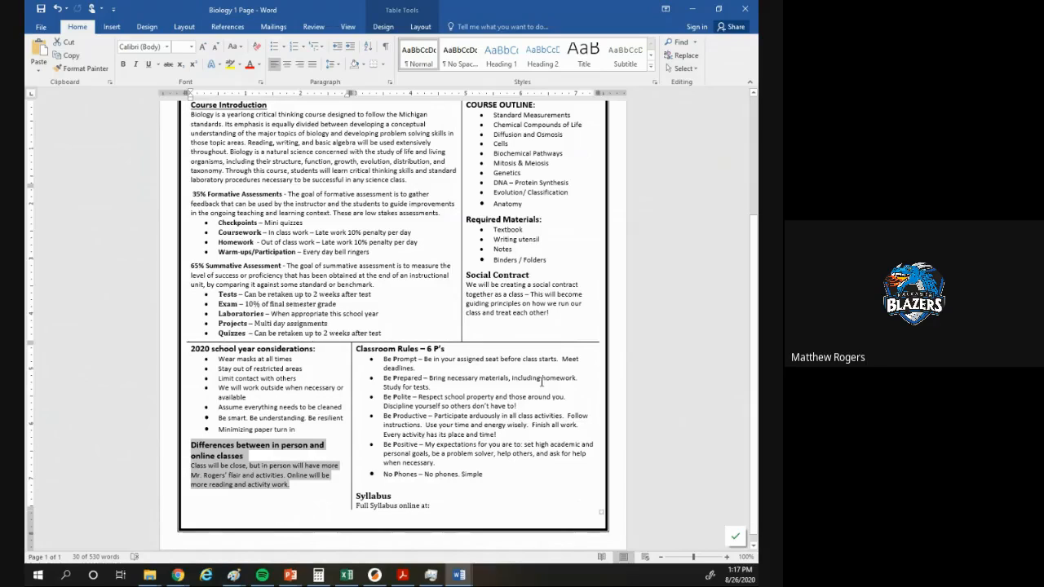
pyautogui.scroll(3)
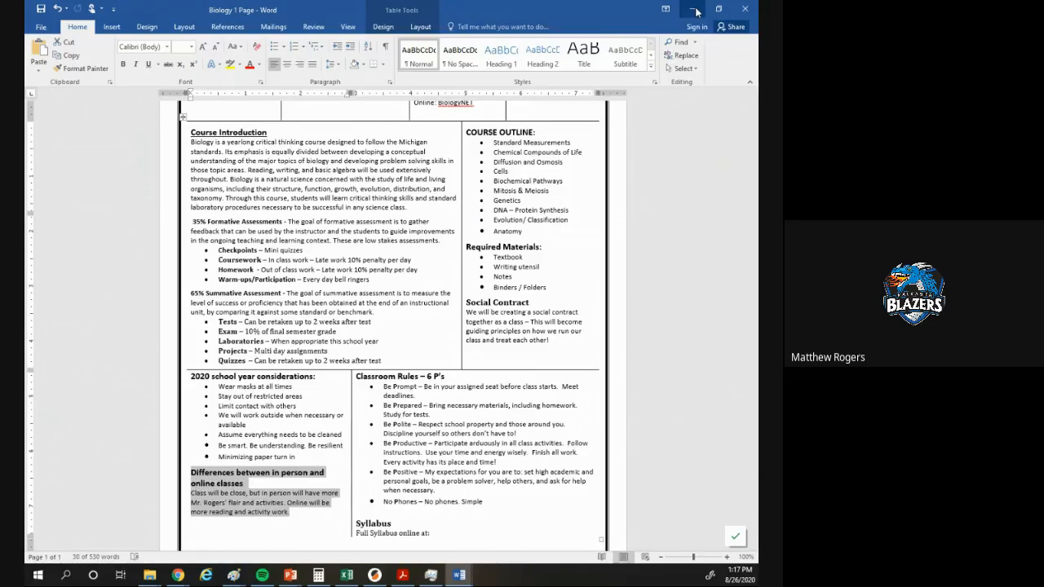
pyautogui.click(290, 575)
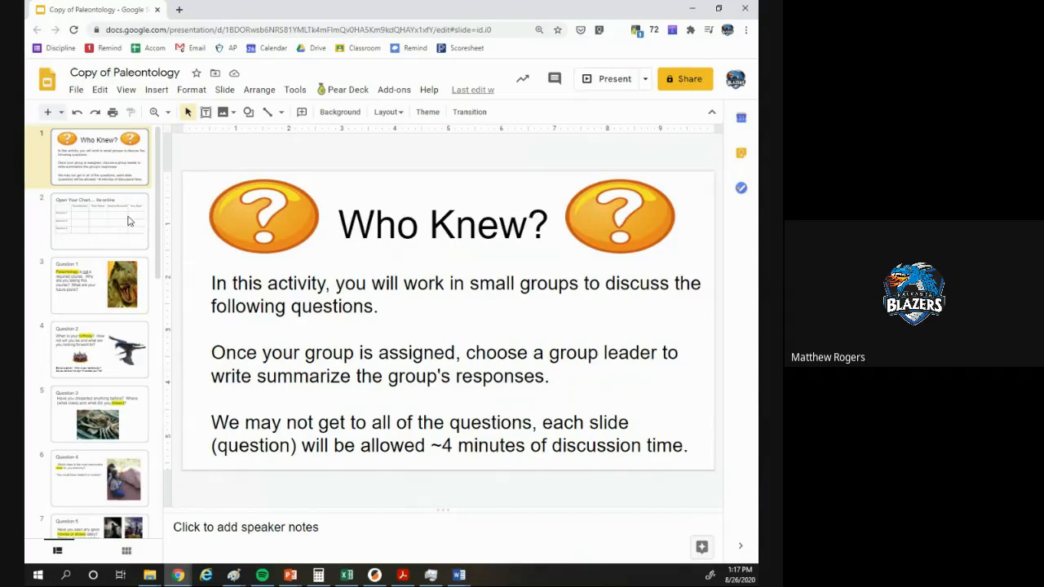
# - Switch from the Paleontology deck to the Chart for ice breaker Google Doc
pyautogui.click(98, 220)
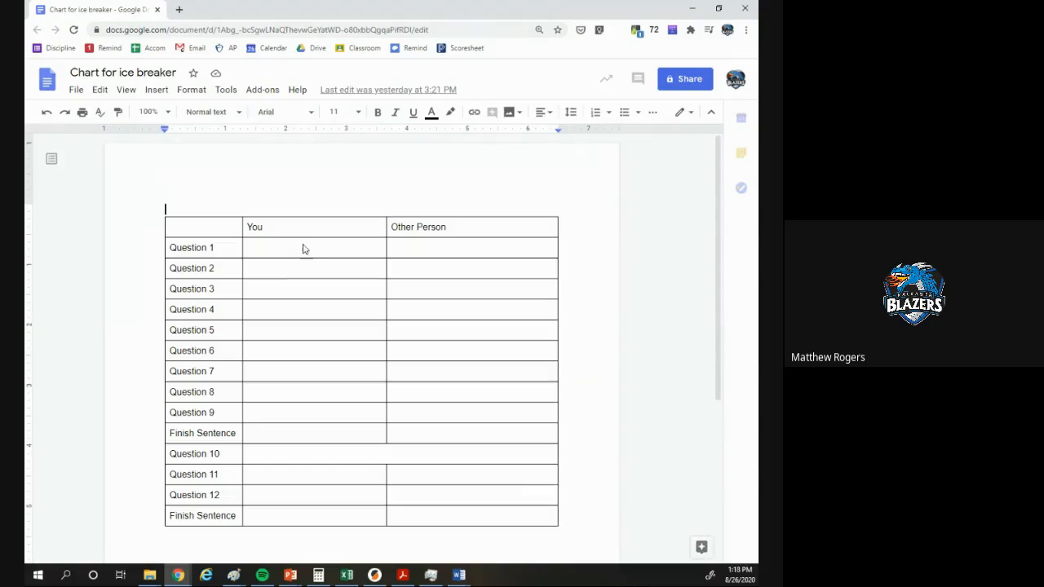
# - Point out the Other Person column for Question 1, then return to the Question 1 slide
pyautogui.click(471, 248)
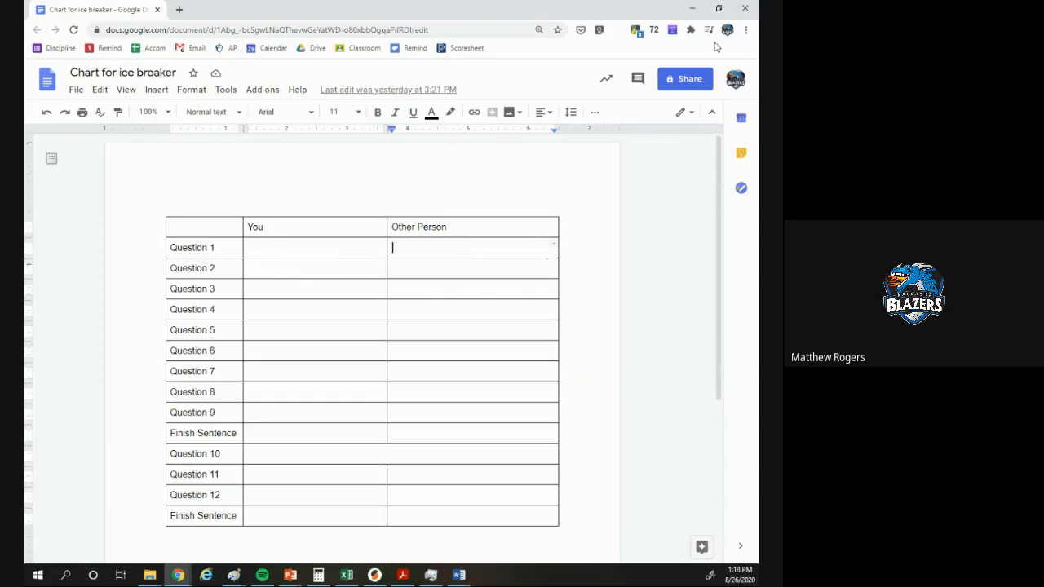
pyautogui.moveTo(692, 9)
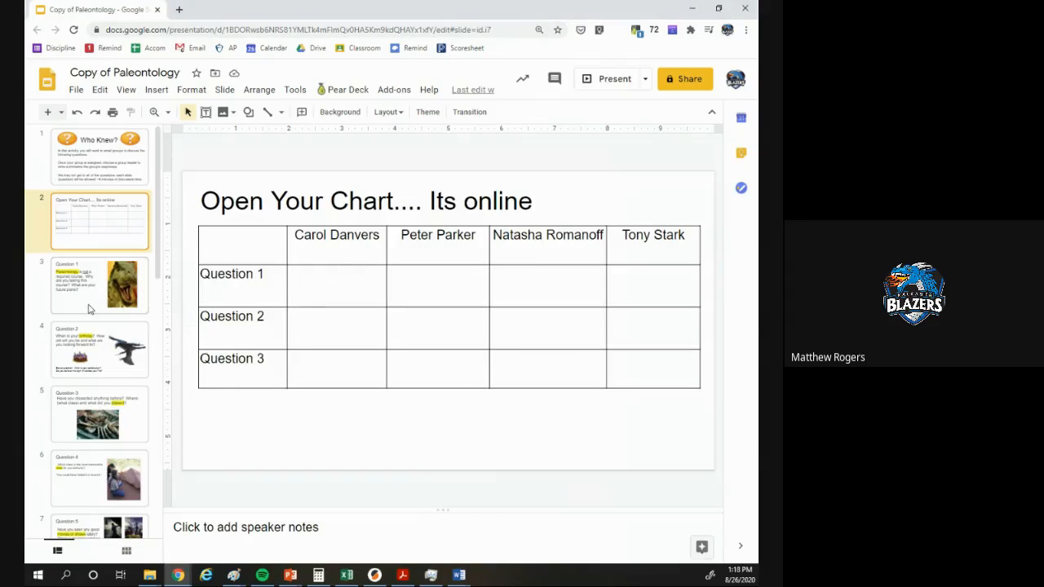
pyautogui.click(99, 286)
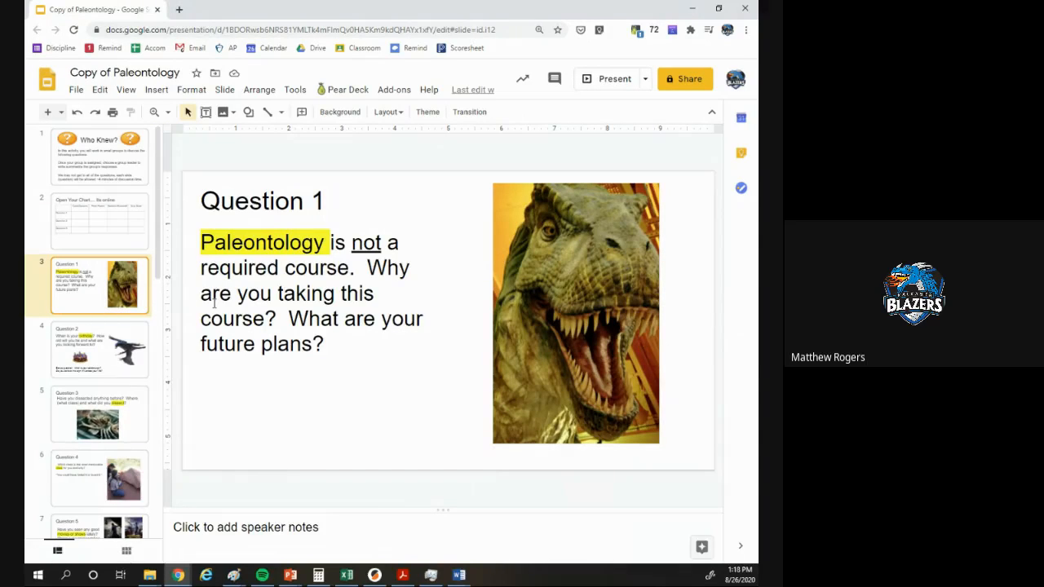
# - Page through the Question 2, 5, 10 and Finish the sentence slides, ending on the Who Knew title slide
pyautogui.click(97, 349)
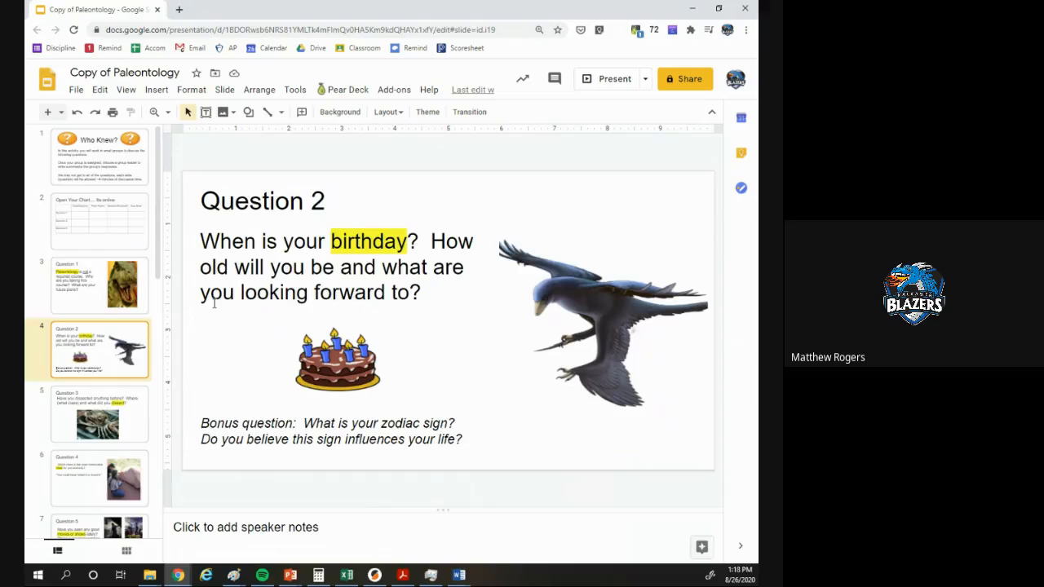
pyautogui.click(98, 414)
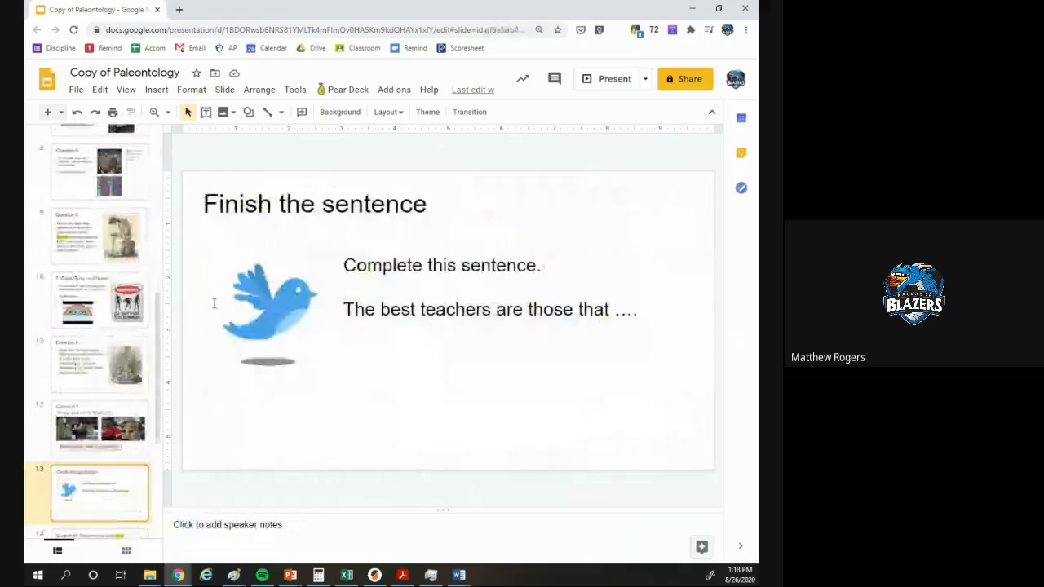
pyautogui.click(98, 492)
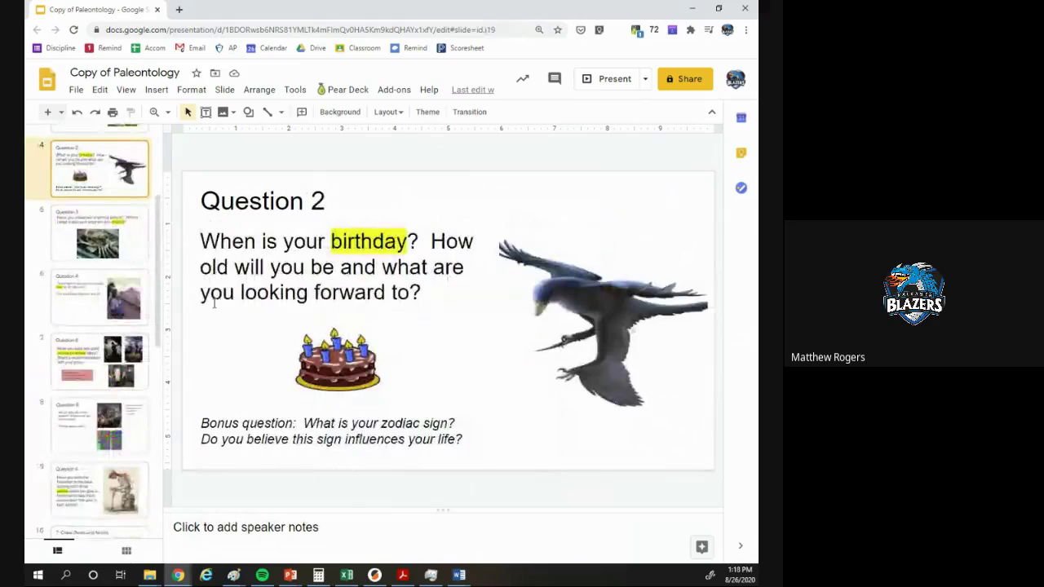
pyautogui.click(98, 362)
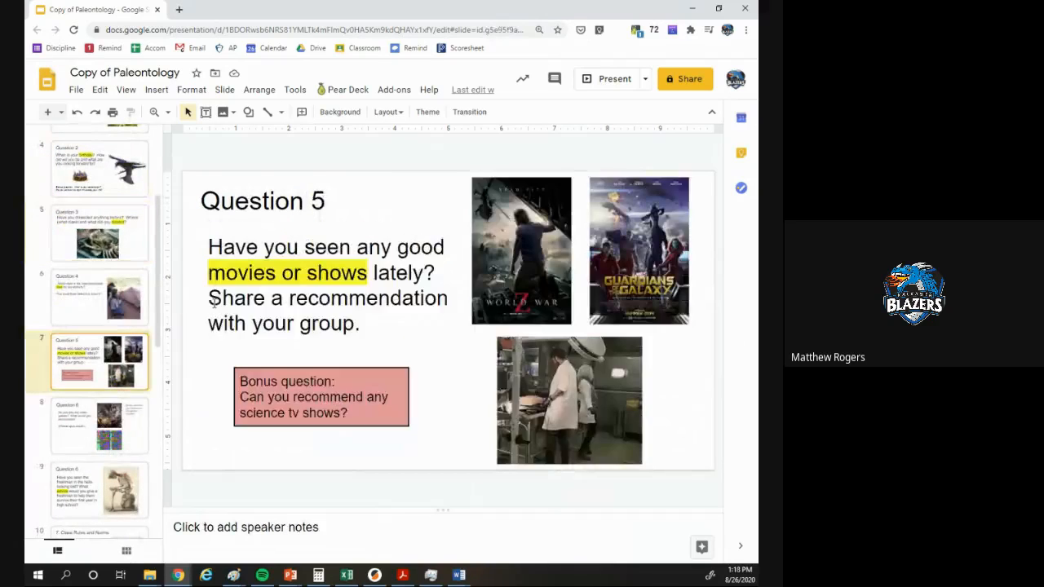
pyautogui.click(98, 489)
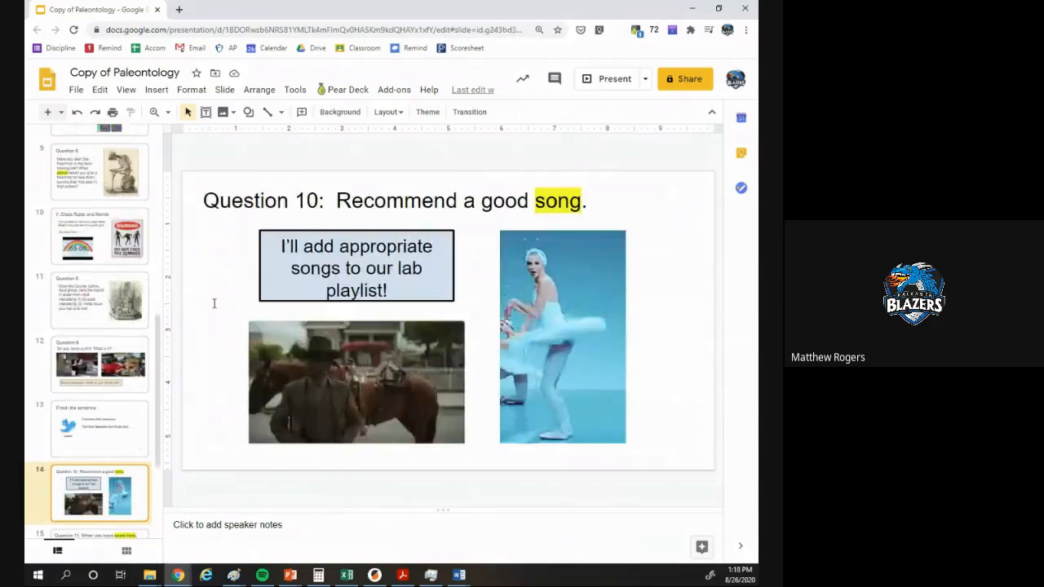
pyautogui.click(98, 437)
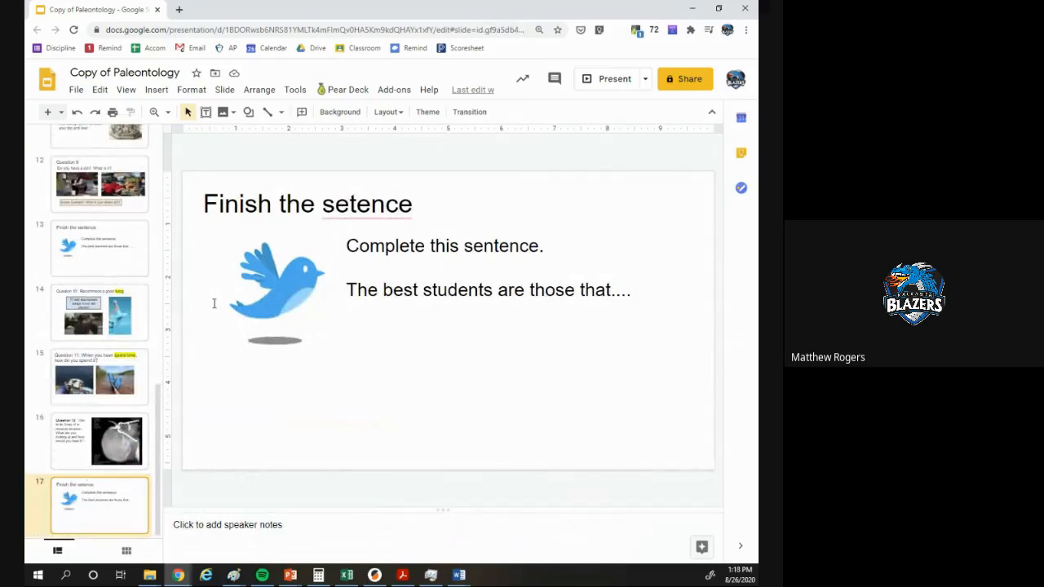
pyautogui.click(98, 441)
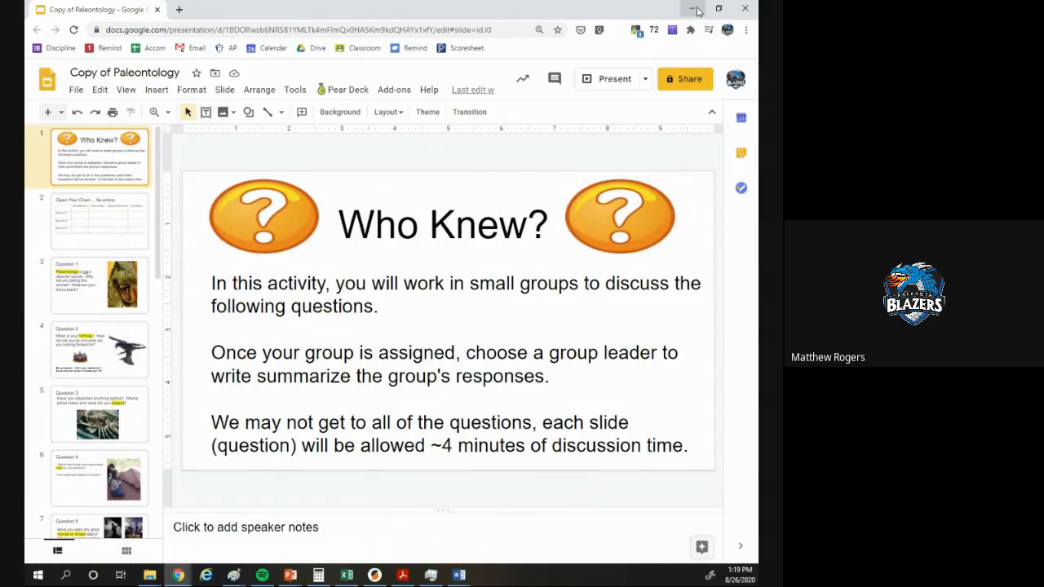
pyautogui.moveTo(711, 10)
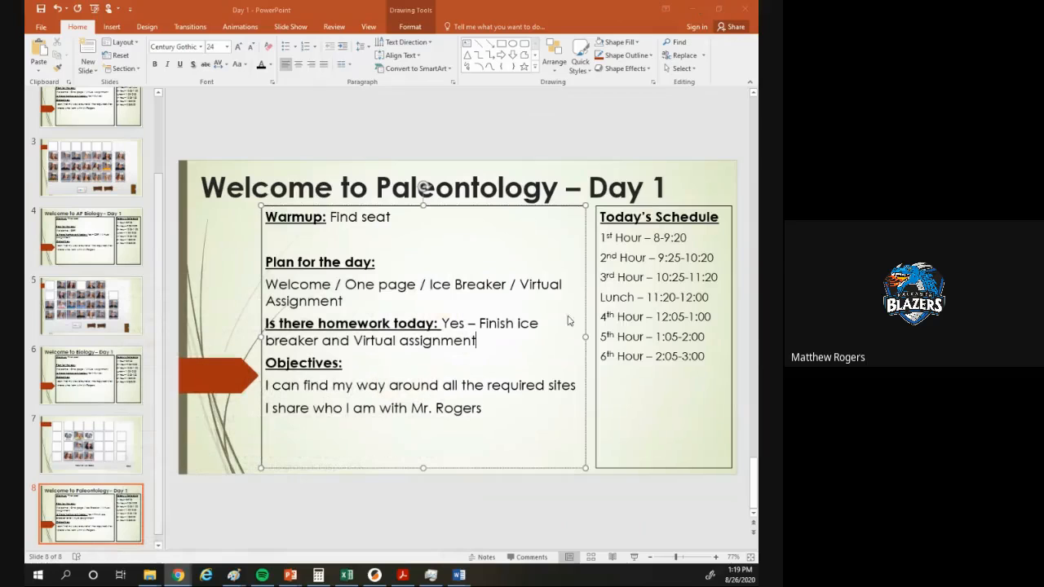
pyautogui.moveTo(476, 305)
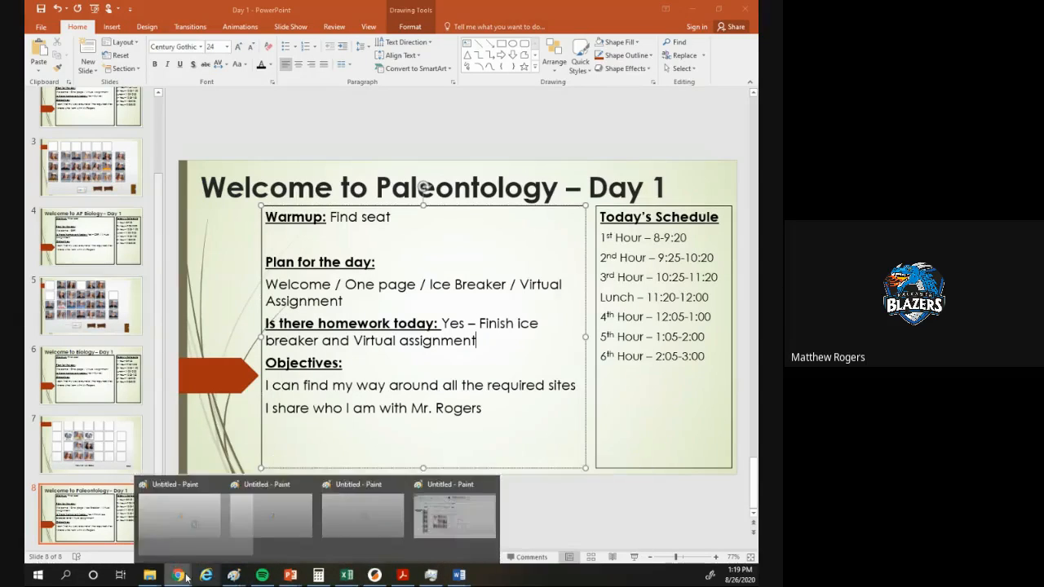
pyautogui.moveTo(177, 574)
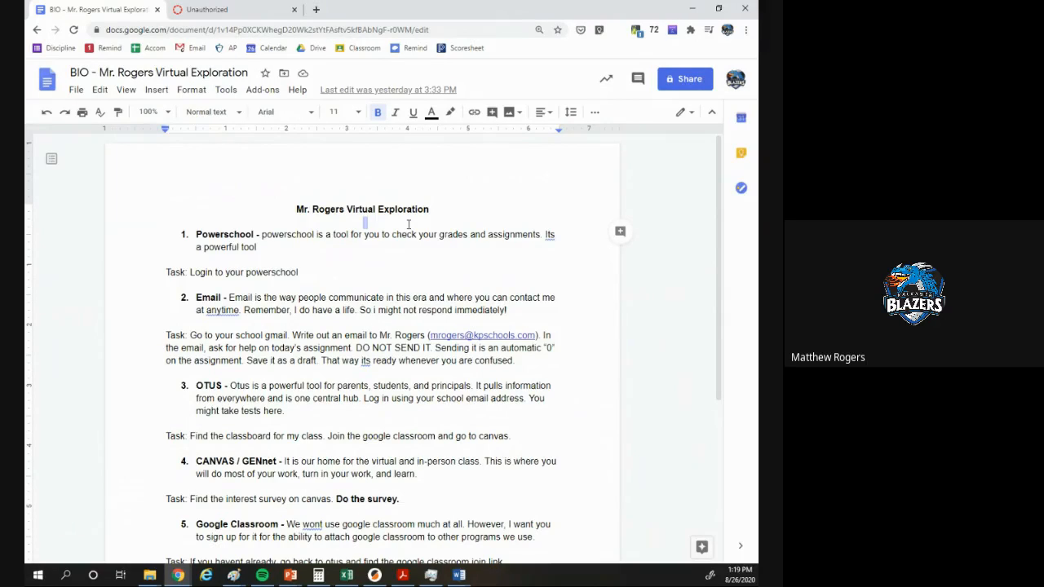
pyautogui.moveTo(341, 266)
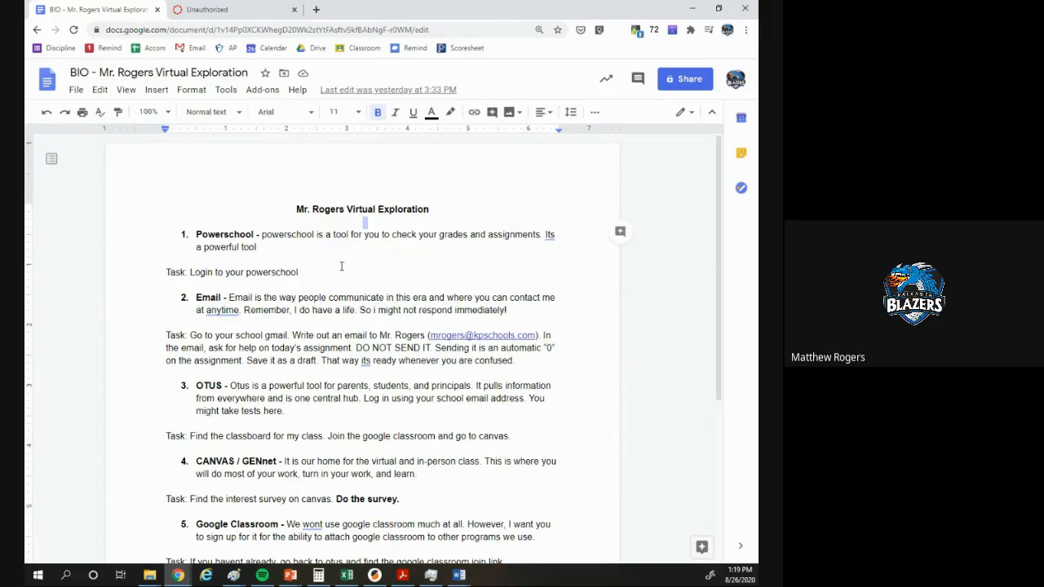
# - Select the Powerschool login task line in the Virtual Exploration document
pyautogui.tripleClick(232, 271)
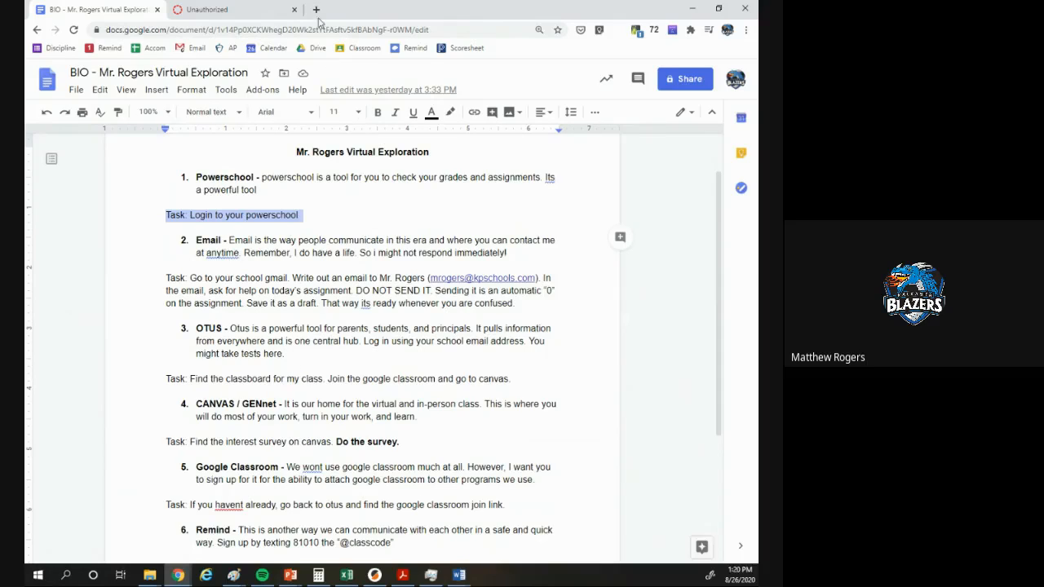
# - Go to otus.com in a new browser tab and sign in to the Otus Home feed
pyautogui.click(316, 10)
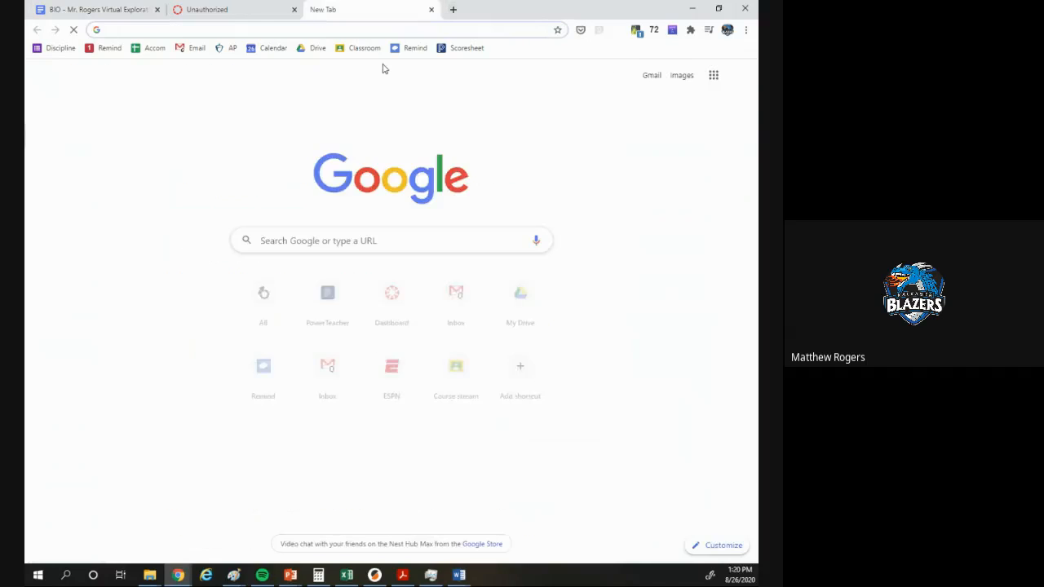
pyautogui.write('otus.com')
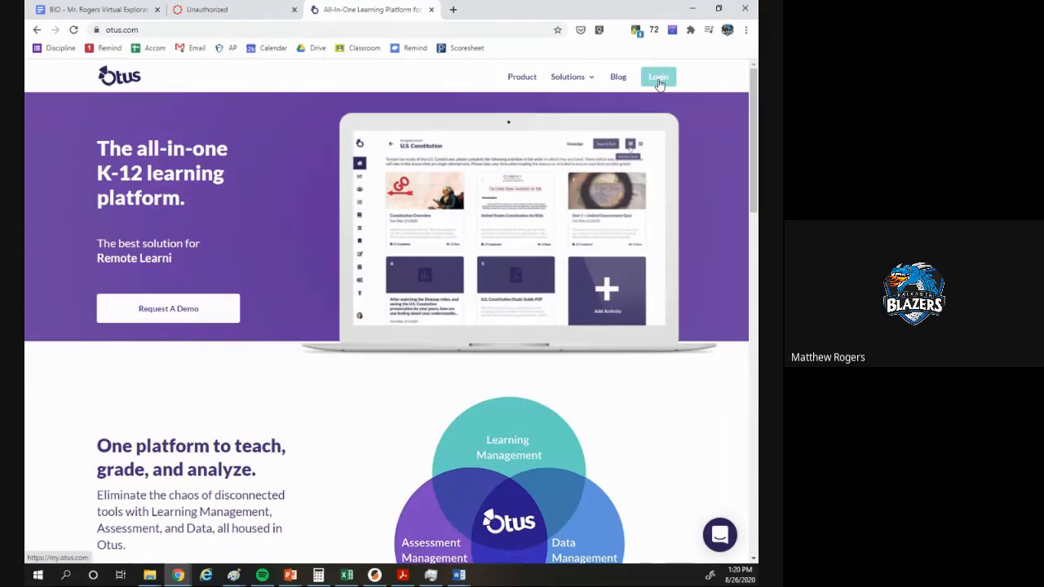
pyautogui.click(659, 77)
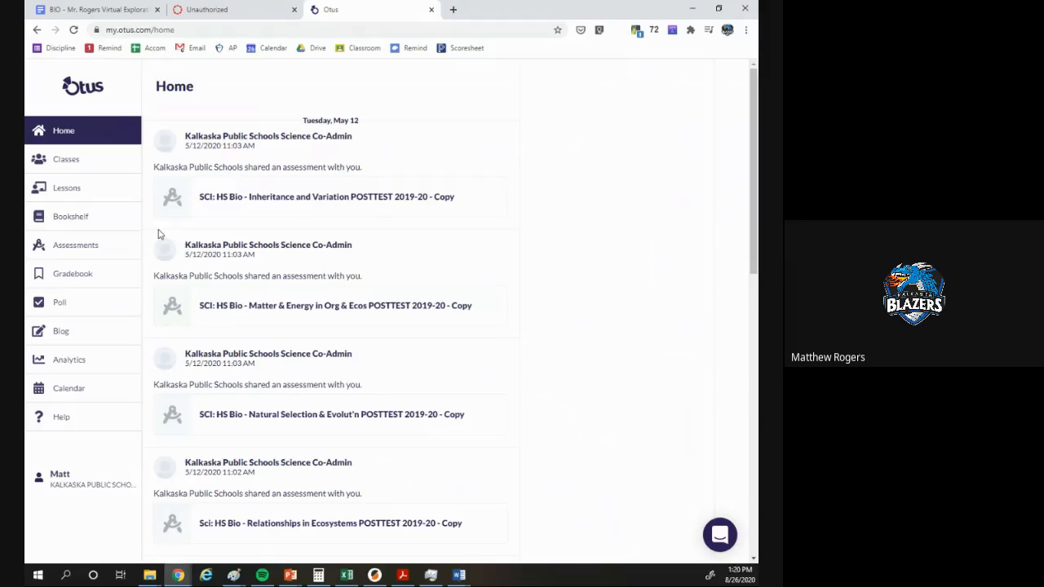
pyautogui.moveTo(134, 221)
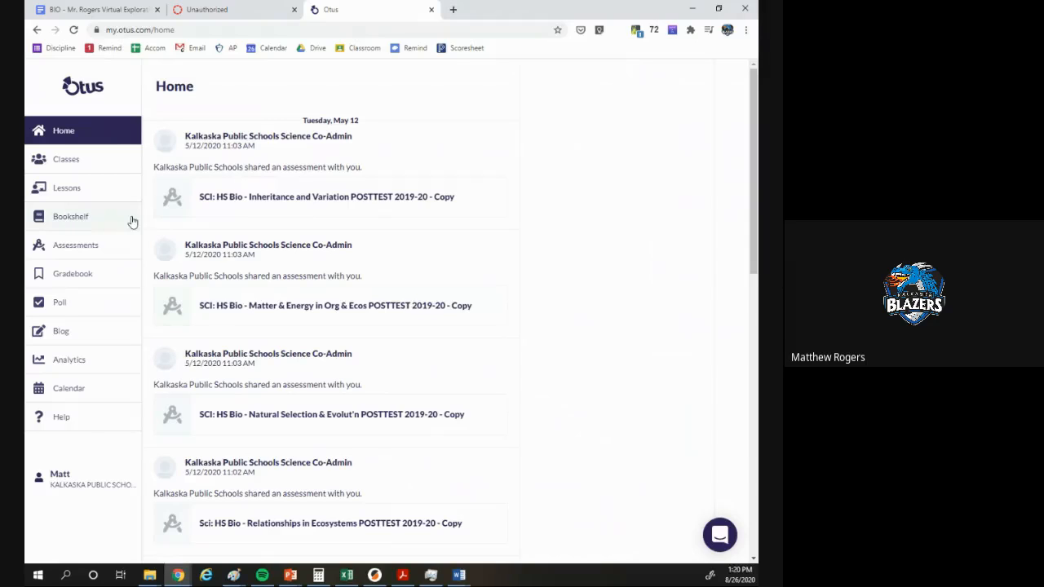
# - Open the My Classes page from the Otus sidebar
pyautogui.click(66, 159)
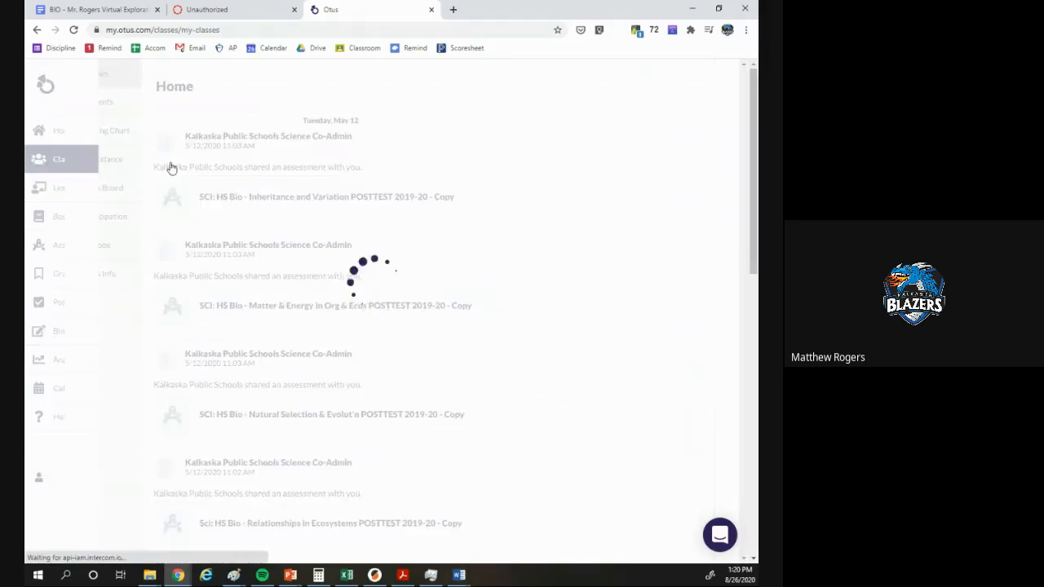
pyautogui.click(39, 159)
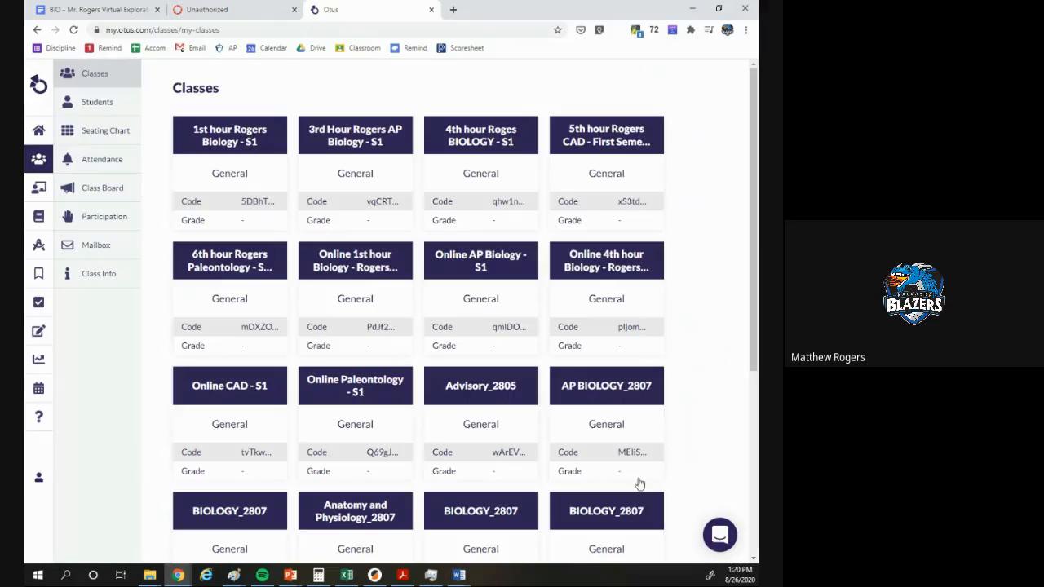
pyautogui.moveTo(538, 270)
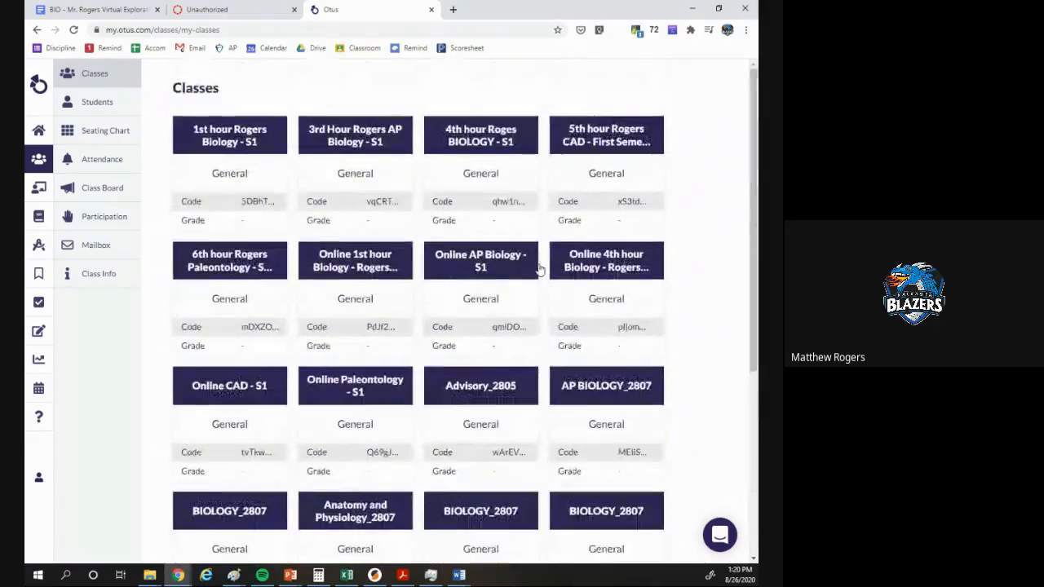
pyautogui.moveTo(411, 221)
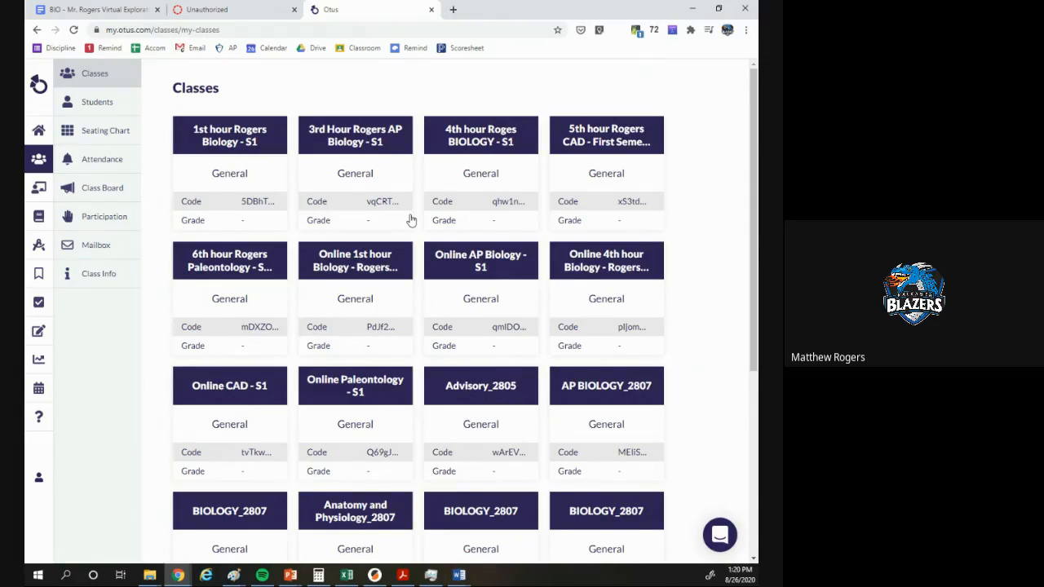
pyautogui.moveTo(398, 398)
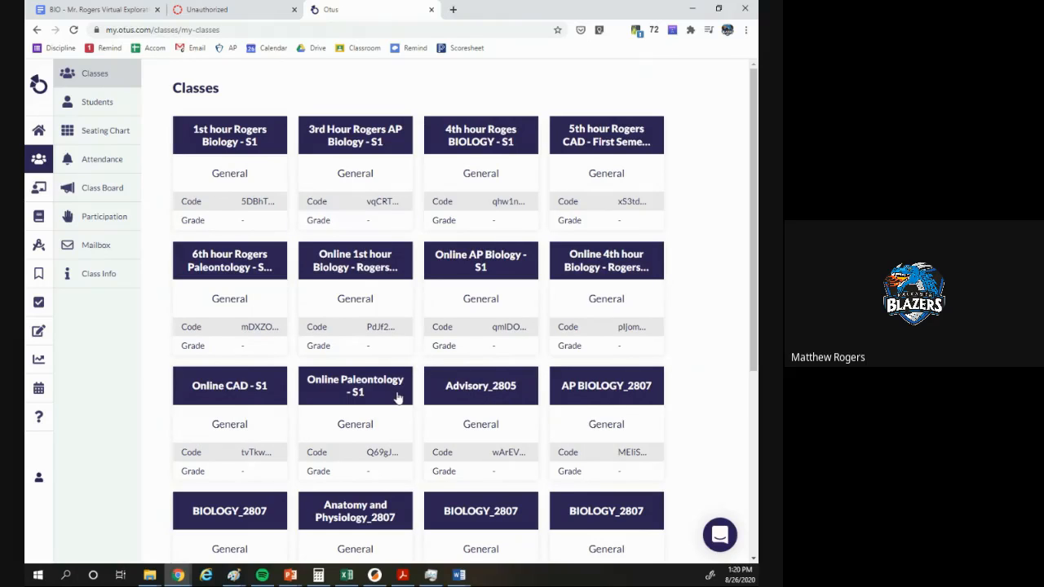
# - Open the Online Paleontology - S1 class board and scroll its Remind, Classroom and Canvas posts
pyautogui.click(355, 385)
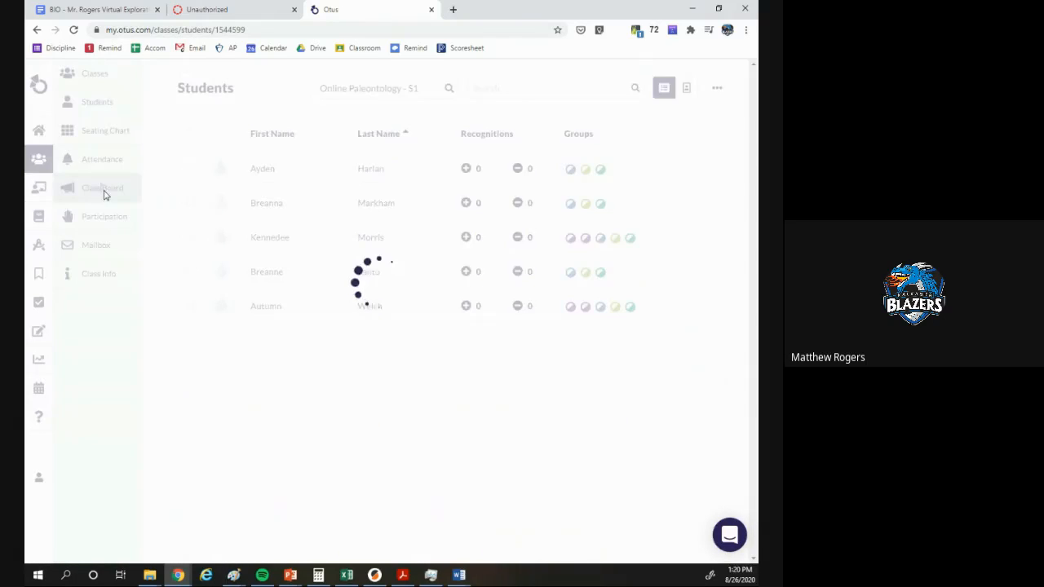
pyautogui.click(101, 187)
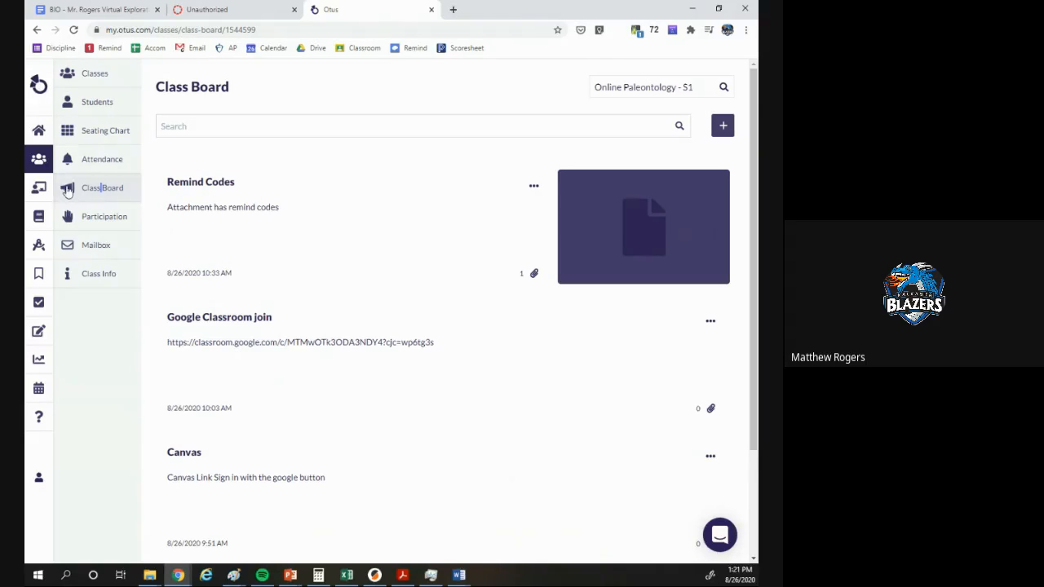
pyautogui.moveTo(134, 195)
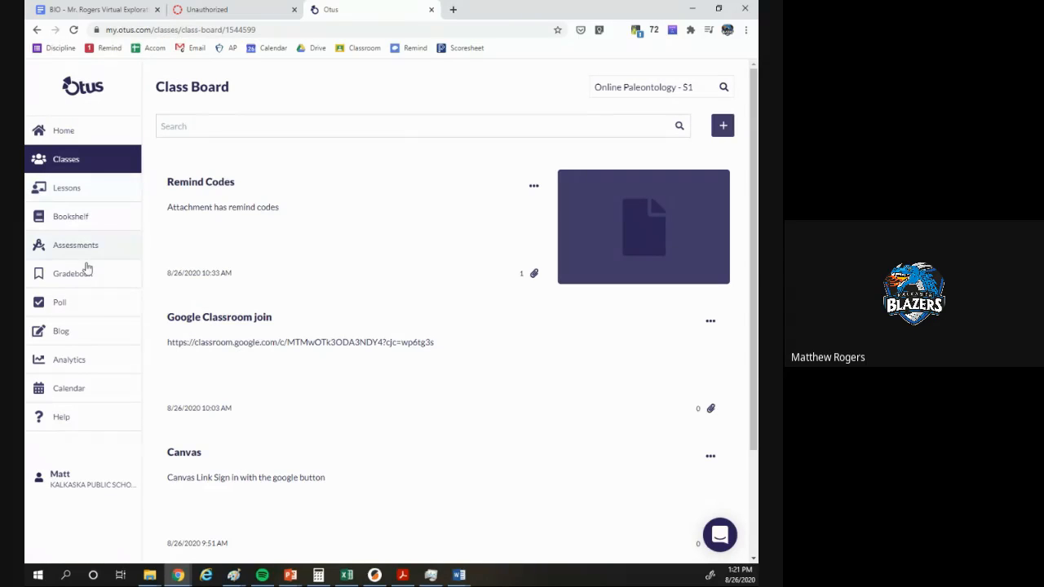
pyautogui.moveTo(104, 309)
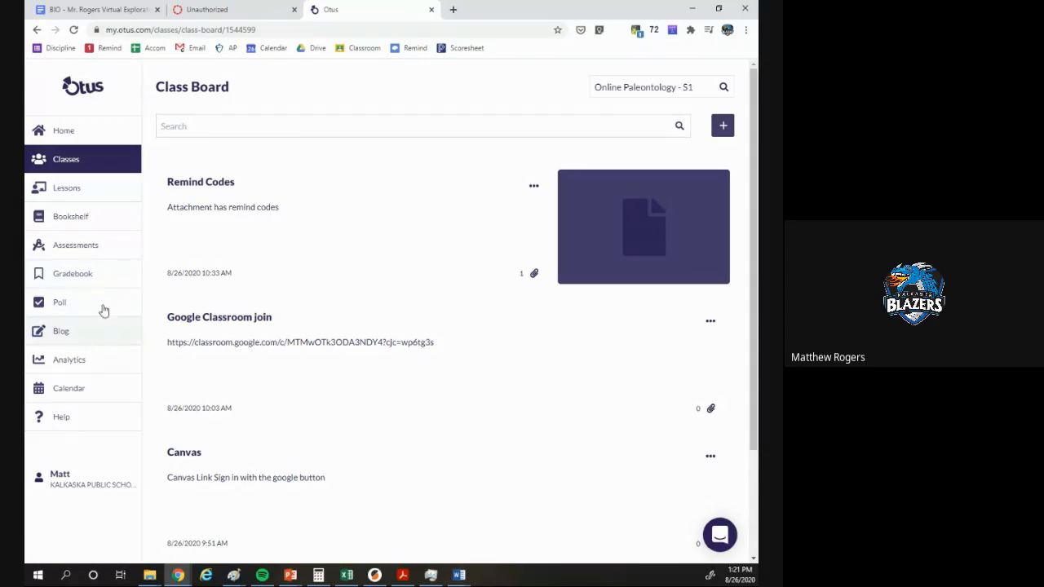
pyautogui.moveTo(111, 281)
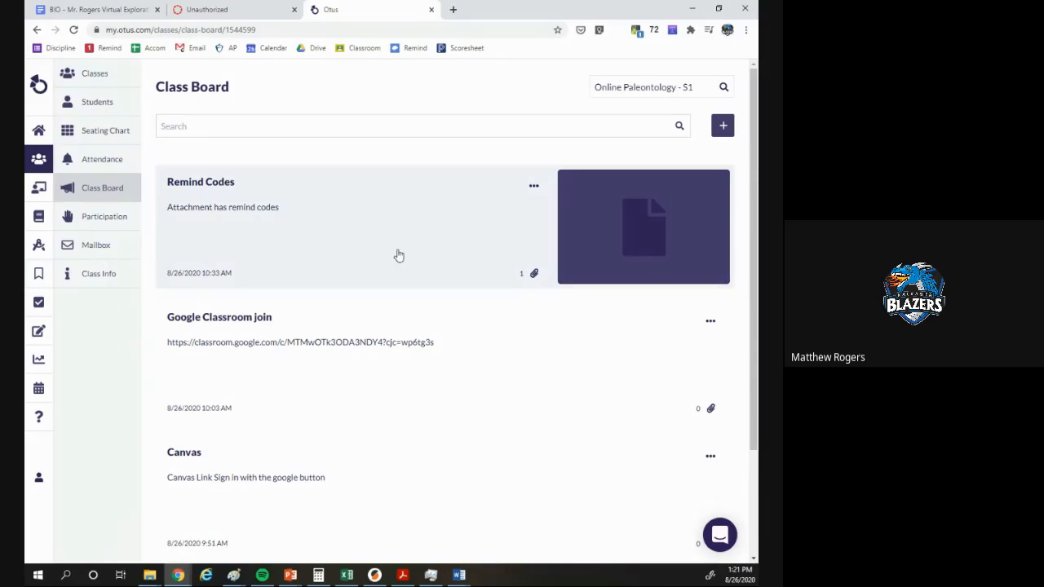
pyautogui.moveTo(248, 183)
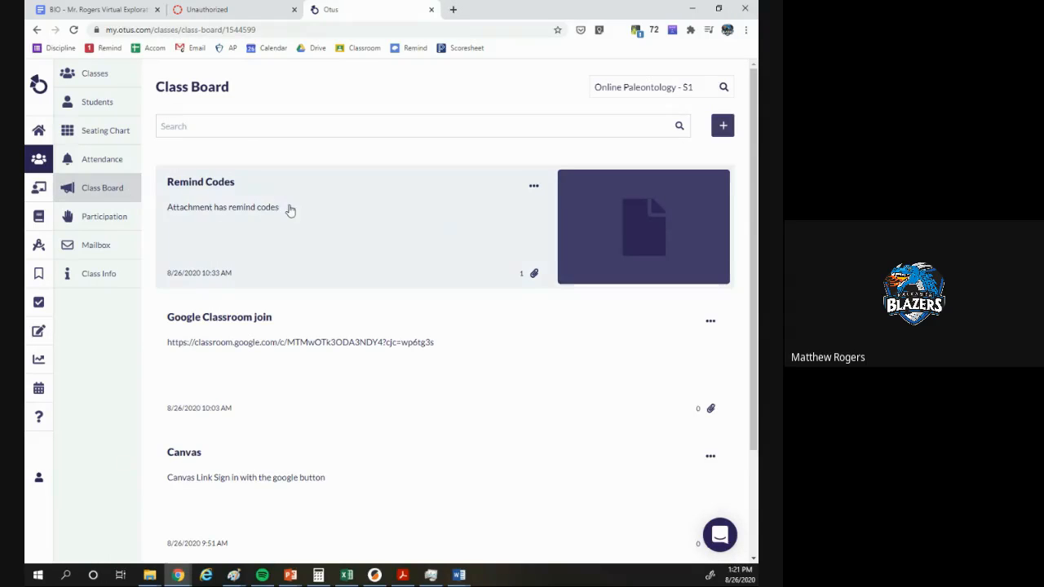
pyautogui.moveTo(293, 215)
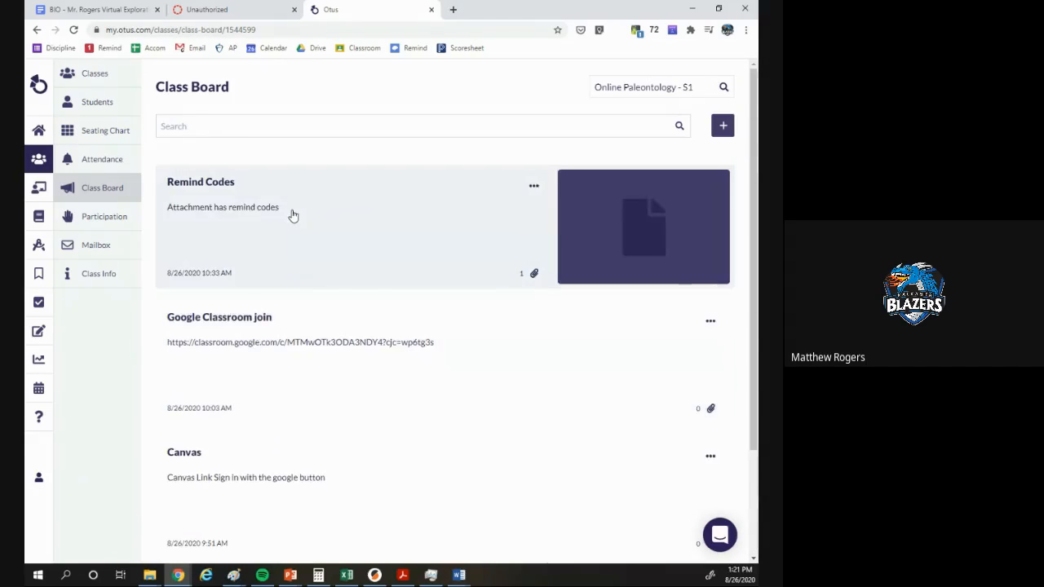
pyautogui.scroll(-3)
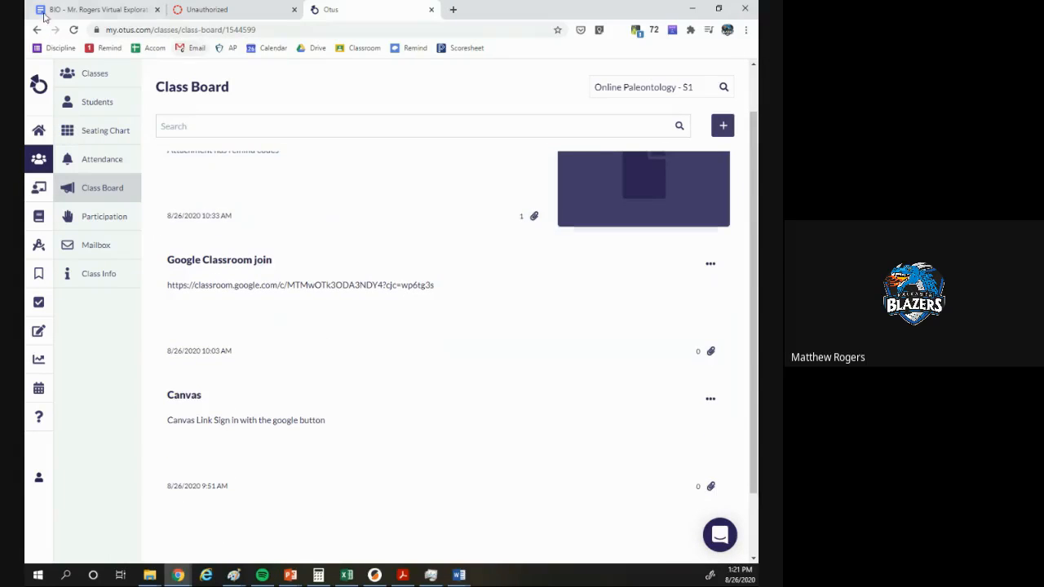
# - Flip between the Virtual Exploration doc and Otus board, then minimize Chrome to show the Day 1 slide
pyautogui.click(98, 10)
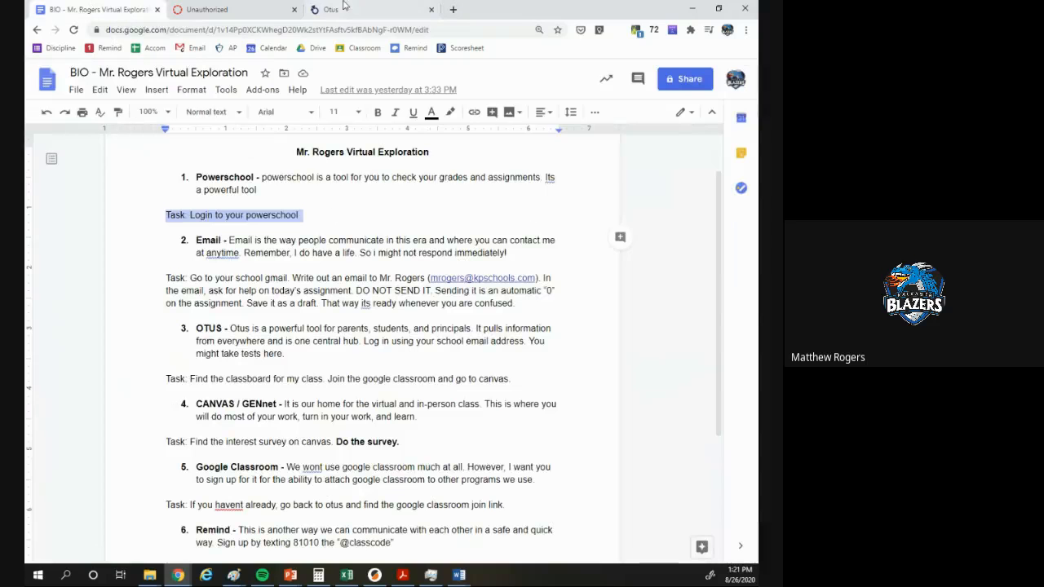
pyautogui.click(330, 10)
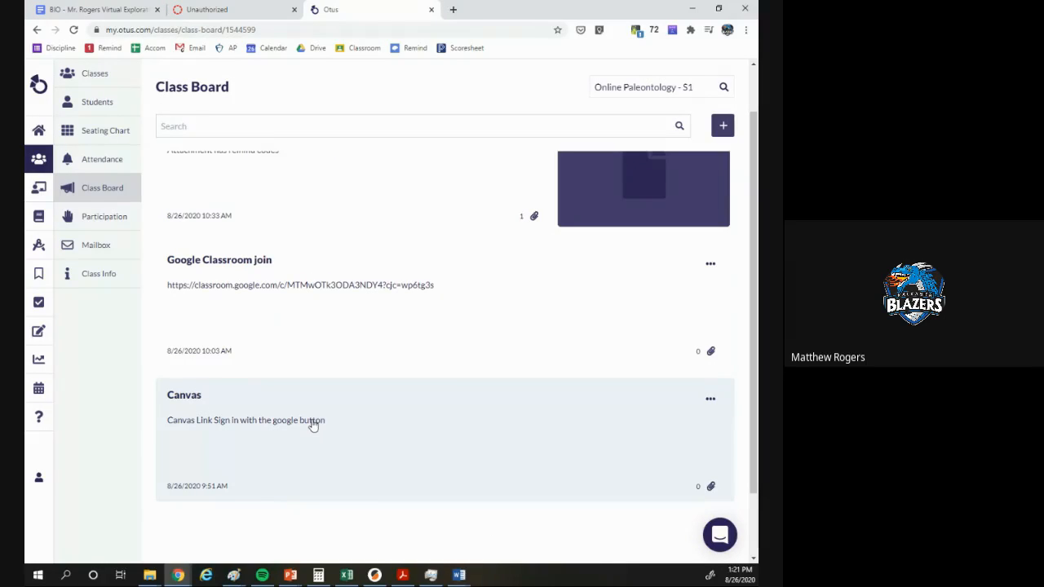
pyautogui.moveTo(280, 131)
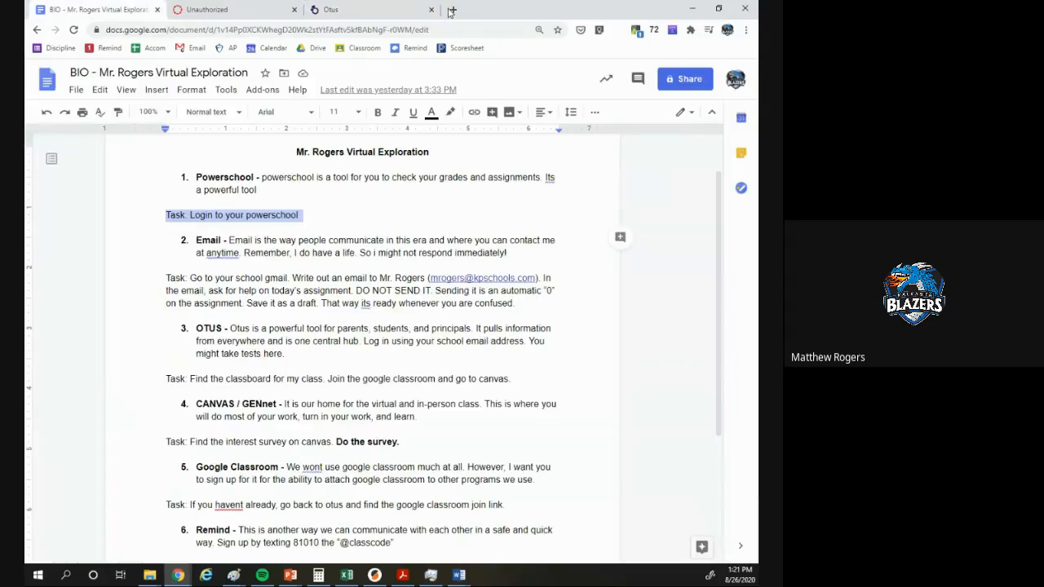
pyautogui.click(367, 10)
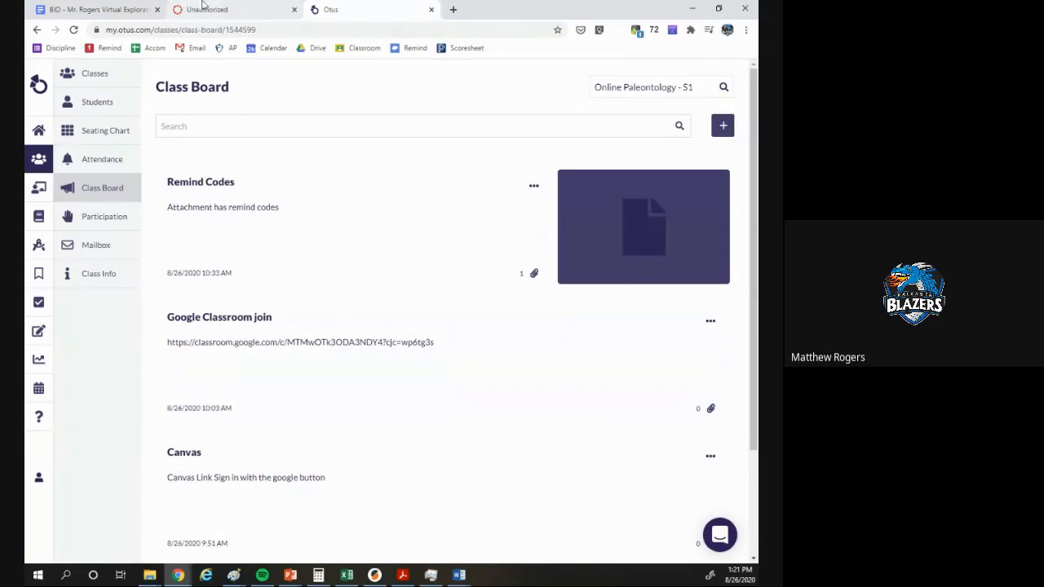
pyautogui.click(95, 10)
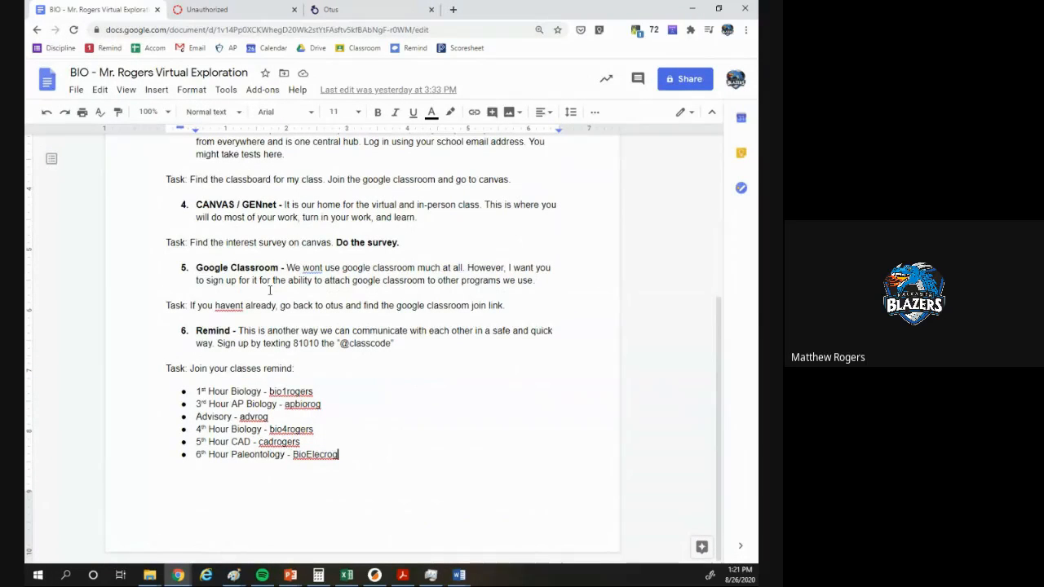
pyautogui.moveTo(281, 235)
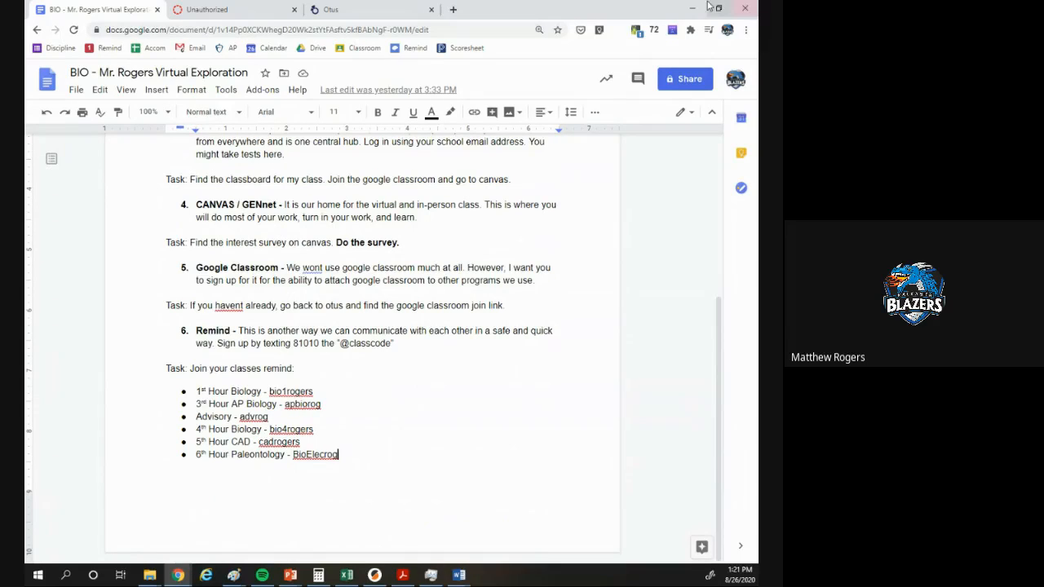
pyautogui.click(290, 574)
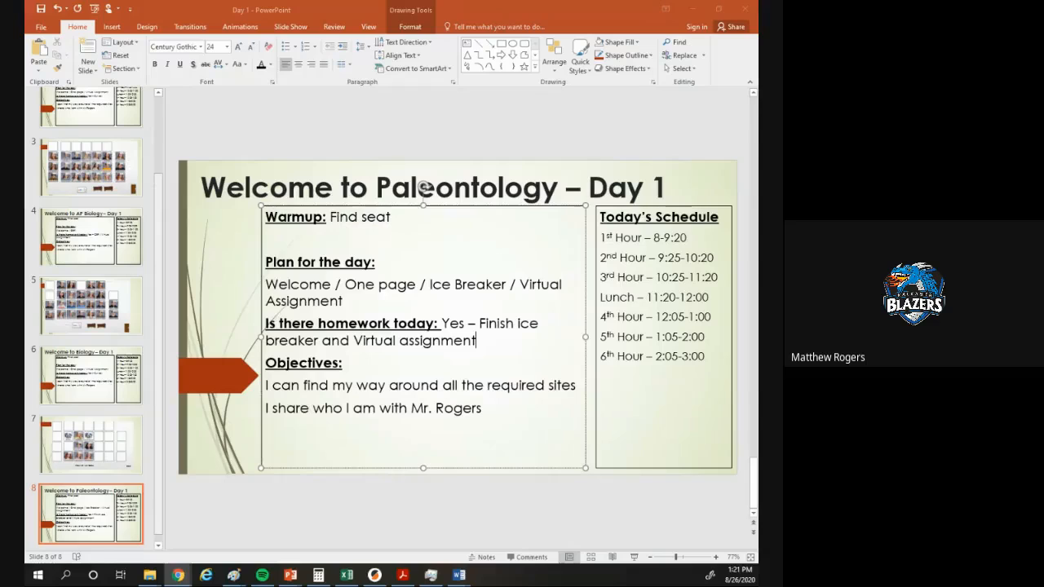